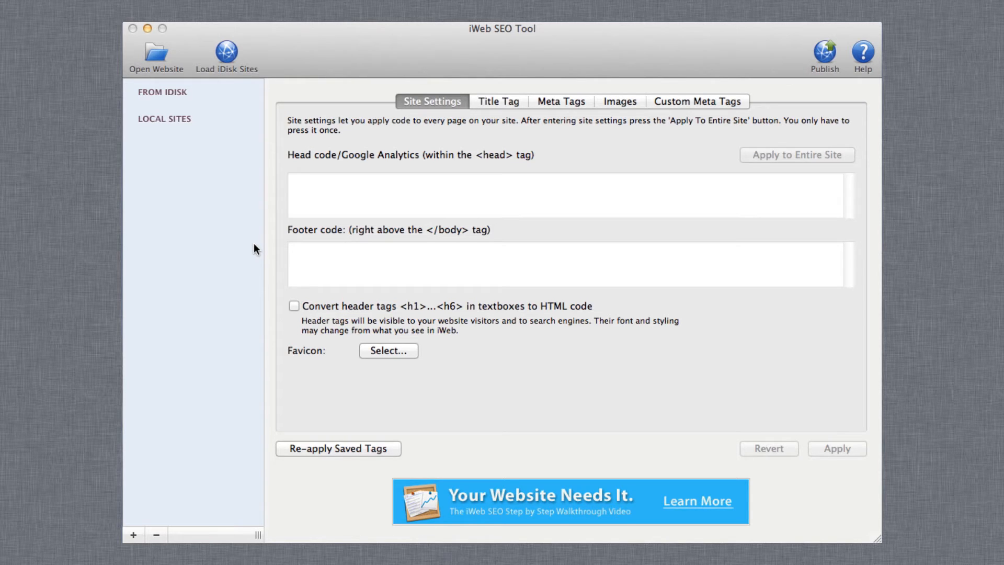
{"action": "mouse_move", "coordinate": [158, 59]}
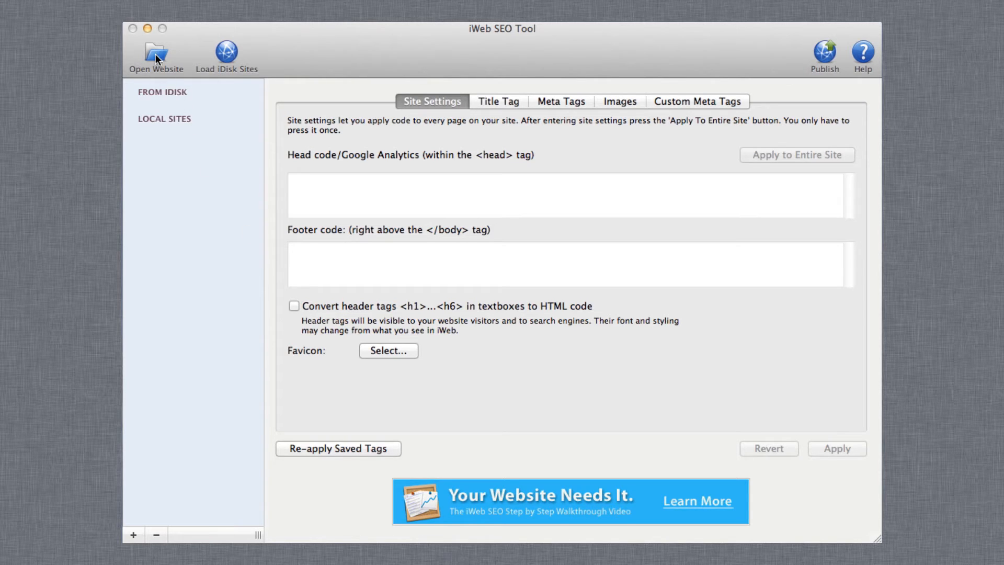
Open the Jeremys_Golf_Shop folder from the Desktop as the website
{"action": "left_click", "coordinate": [158, 52]}
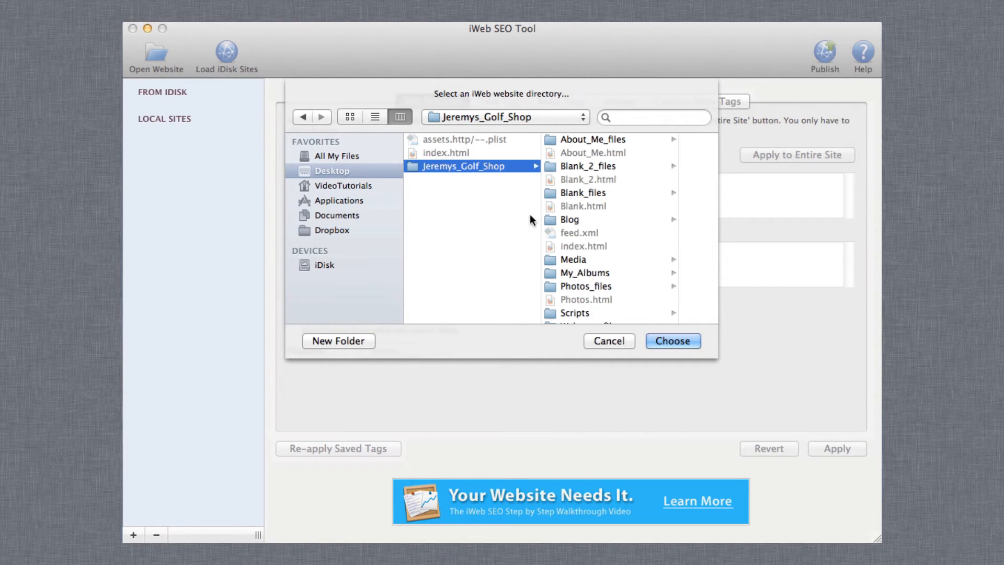
{"action": "left_click", "coordinate": [673, 340]}
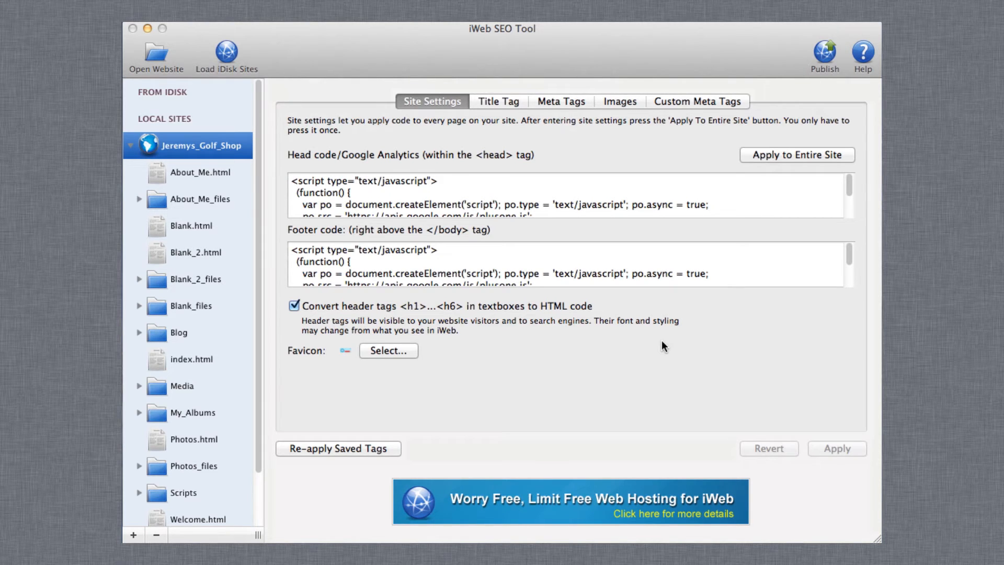
{"action": "mouse_move", "coordinate": [348, 437]}
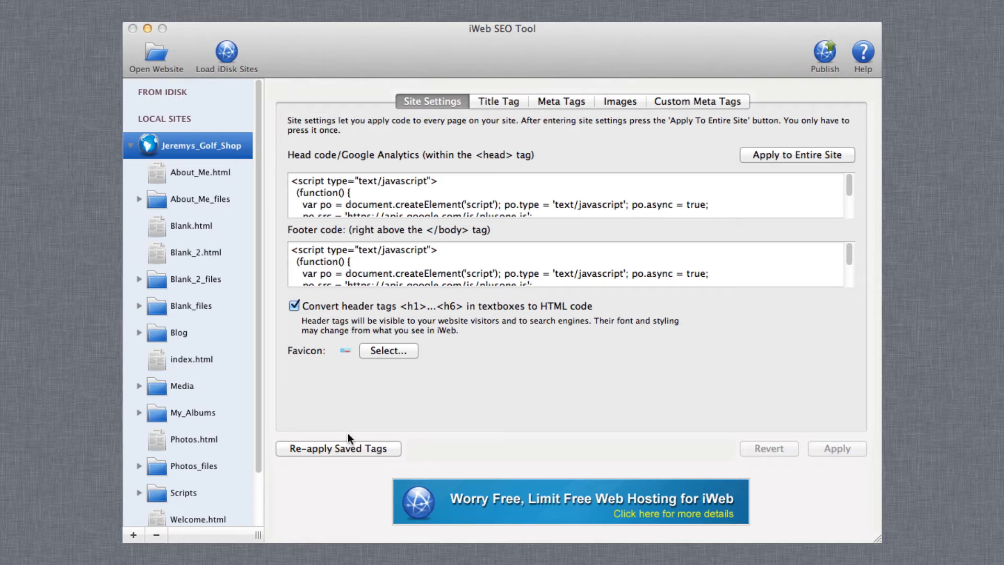
Re-apply the saved tags to every page and dismiss the 'changes applied' alert
{"action": "left_click", "coordinate": [338, 448]}
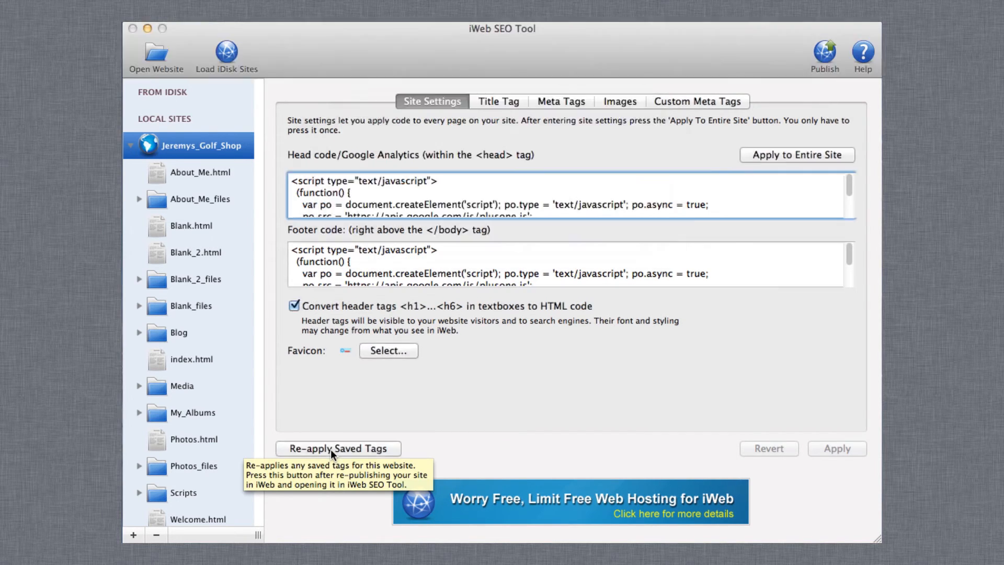
{"action": "left_click", "coordinate": [340, 448]}
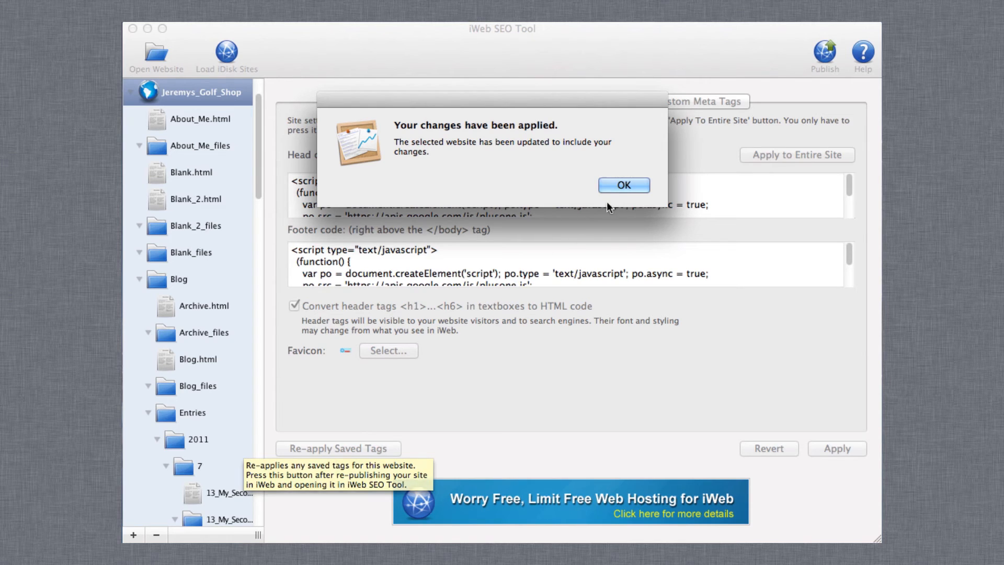
{"action": "left_click", "coordinate": [624, 185]}
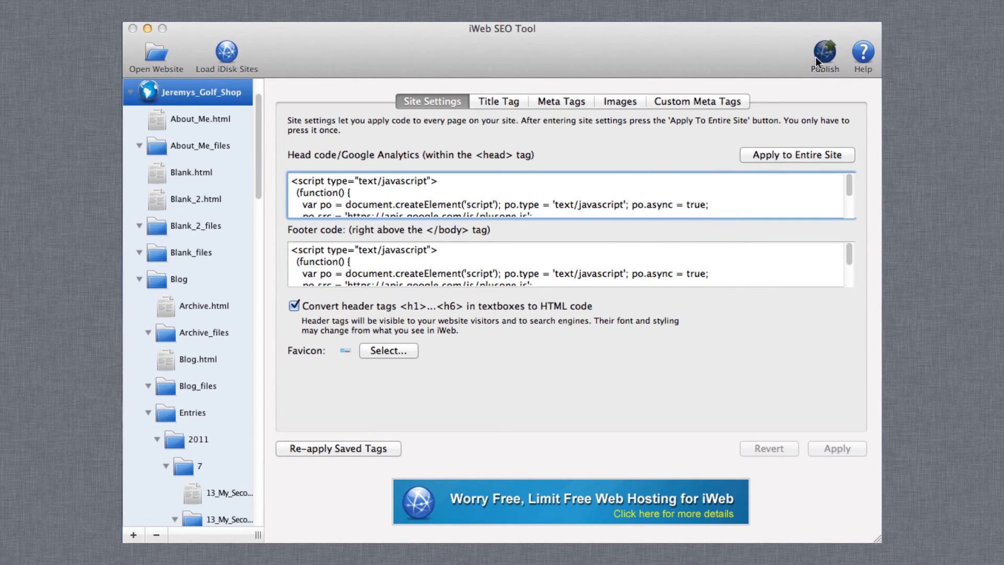
Publish to FTP using the saved Video Tutorials account and start the upload
{"action": "left_click", "coordinate": [825, 48]}
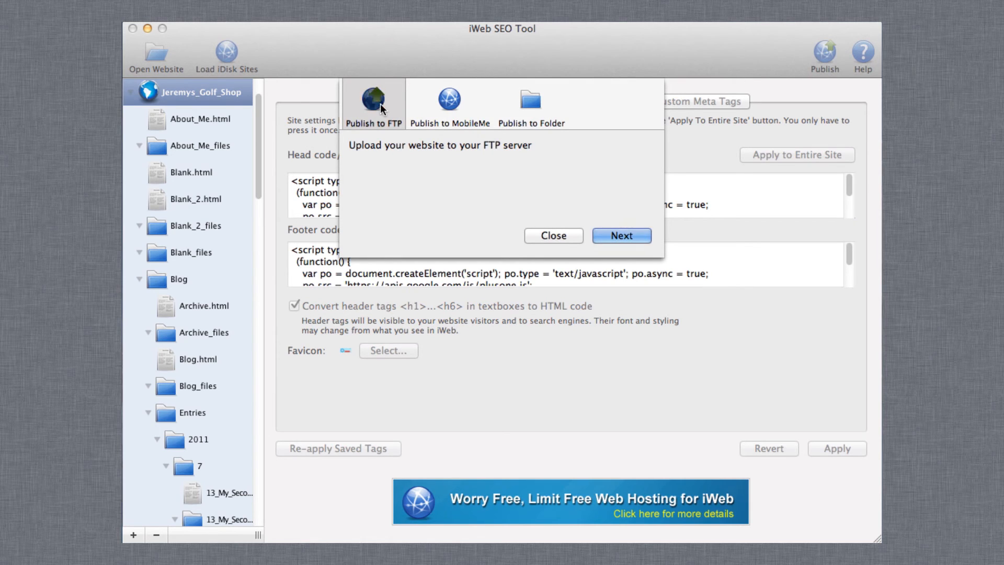
{"action": "left_click", "coordinate": [621, 235]}
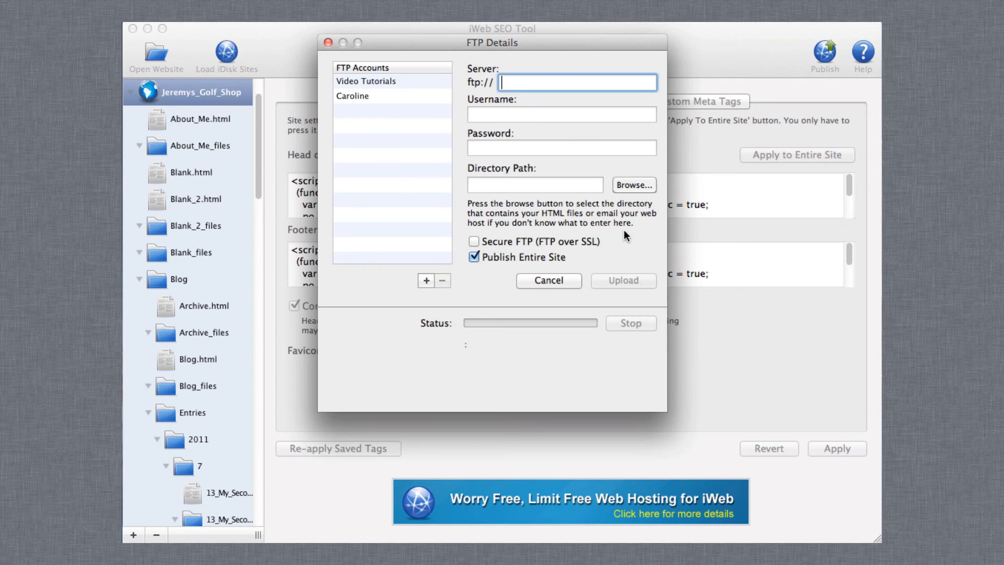
{"action": "left_click", "coordinate": [367, 81]}
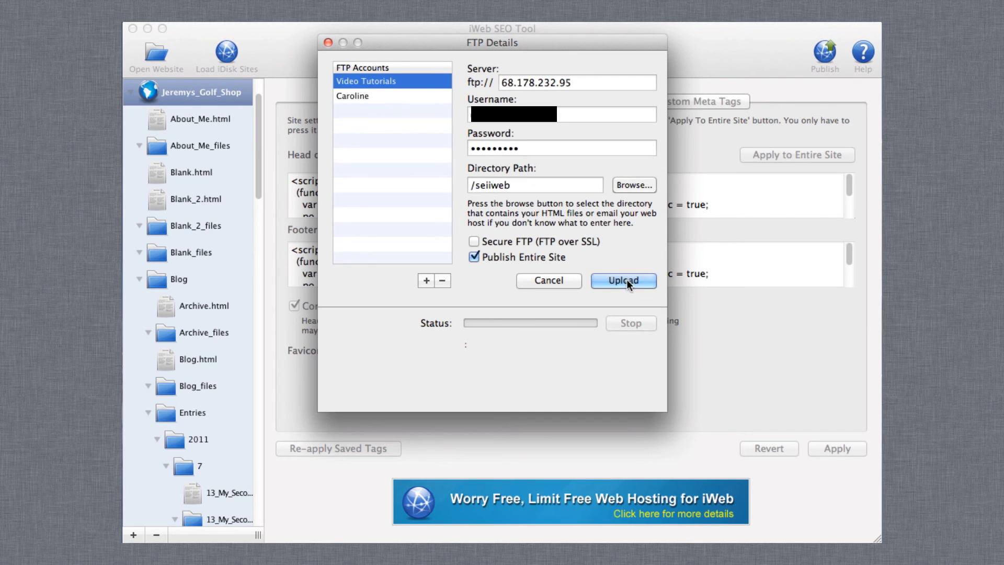
{"action": "left_click", "coordinate": [623, 280]}
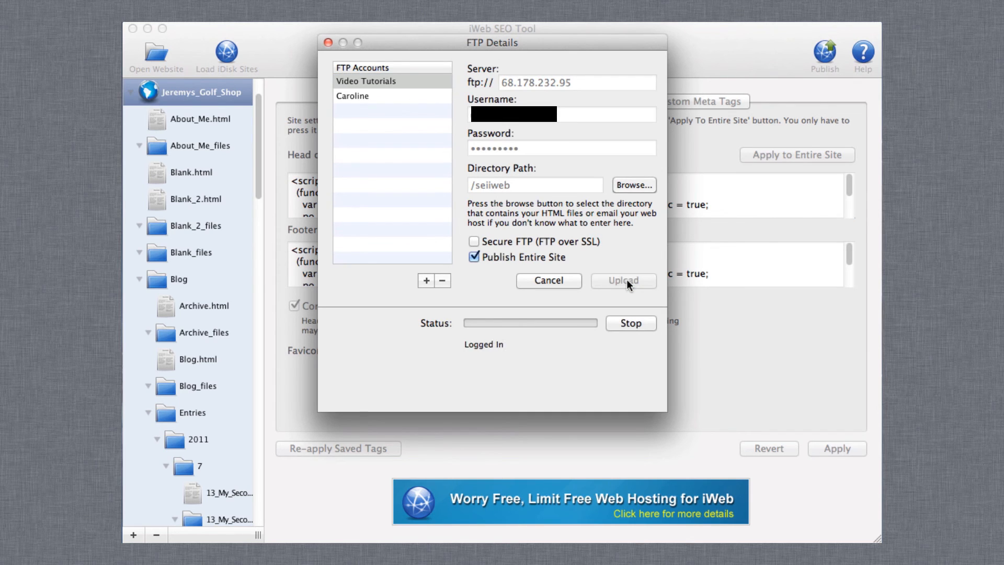